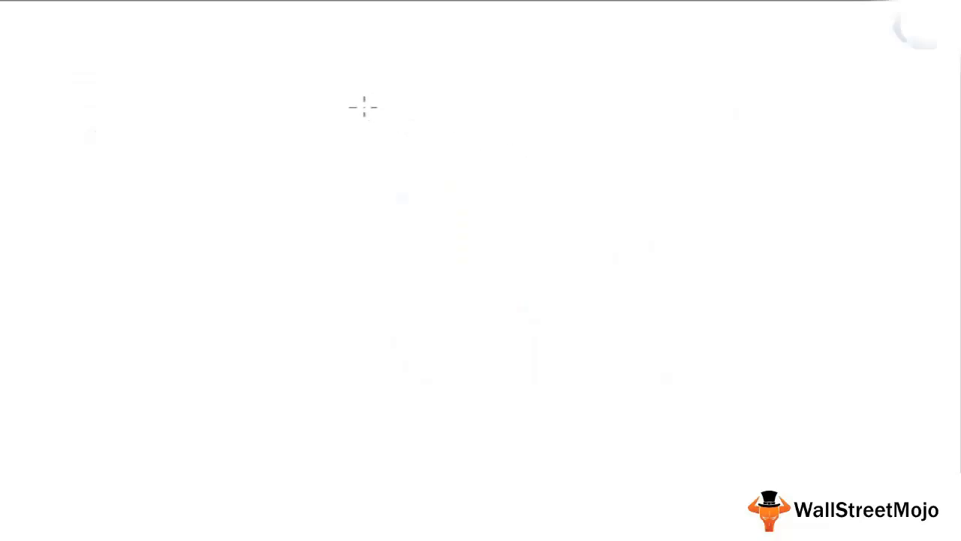
pyautogui.moveTo(323, 102)
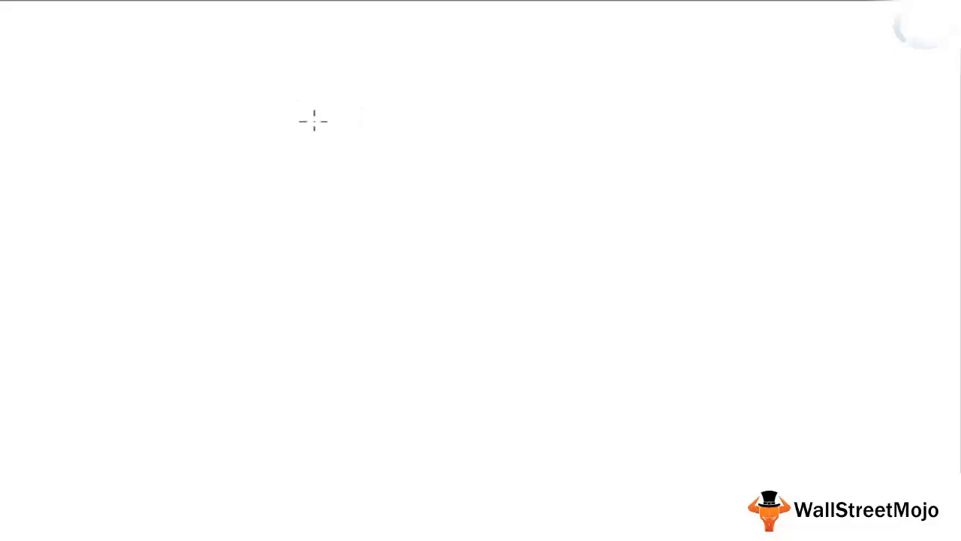
pyautogui.moveTo(226, 101)
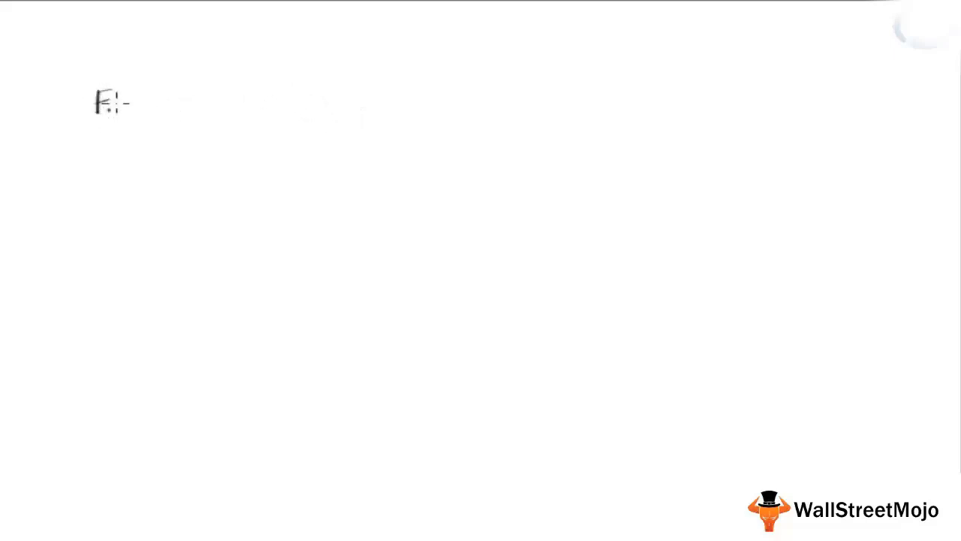
# Step: Handwrite 'Front Office', 'Middle Office' and 'Back Office' stacked down the left side
pyautogui.write('Front of')
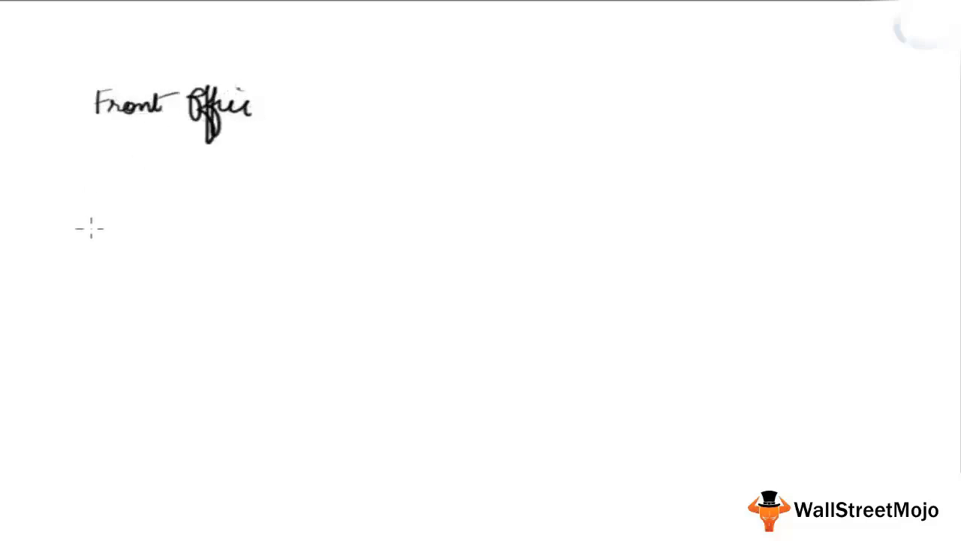
pyautogui.write('Meddle Office')
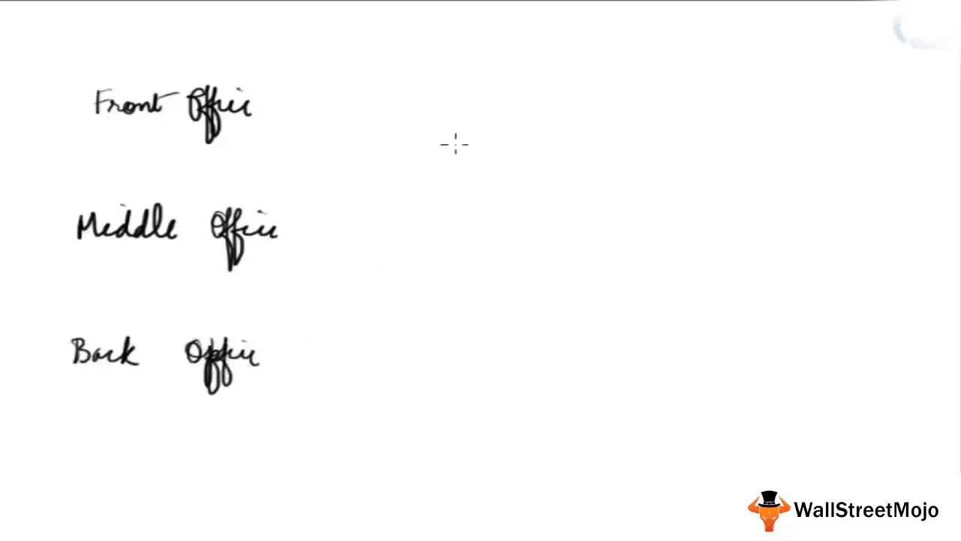
pyautogui.moveTo(428, 69)
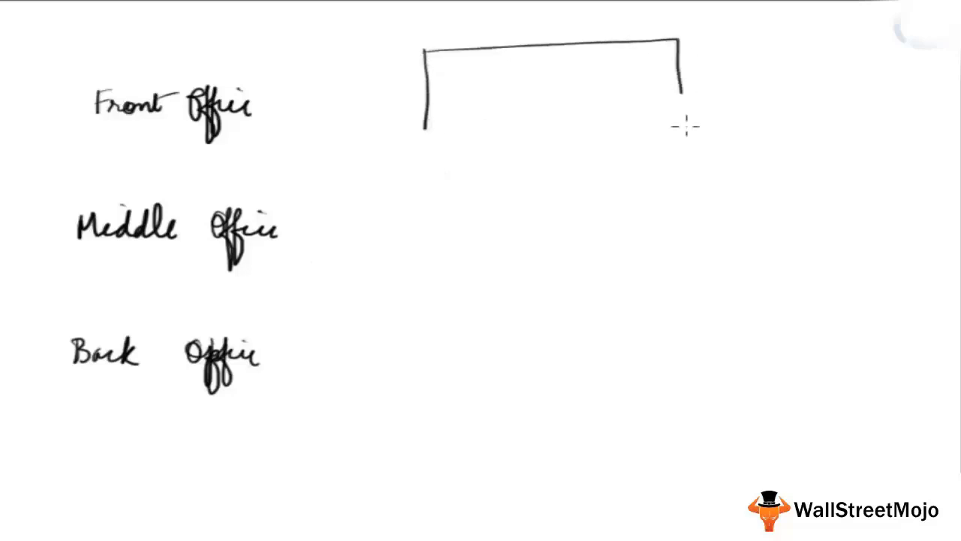
# Step: Draw a box beside Front Office listing IB, Sales & Trading and Research, circling Front in blue
pyautogui.moveTo(680, 128); pyautogui.dragTo(425, 131)
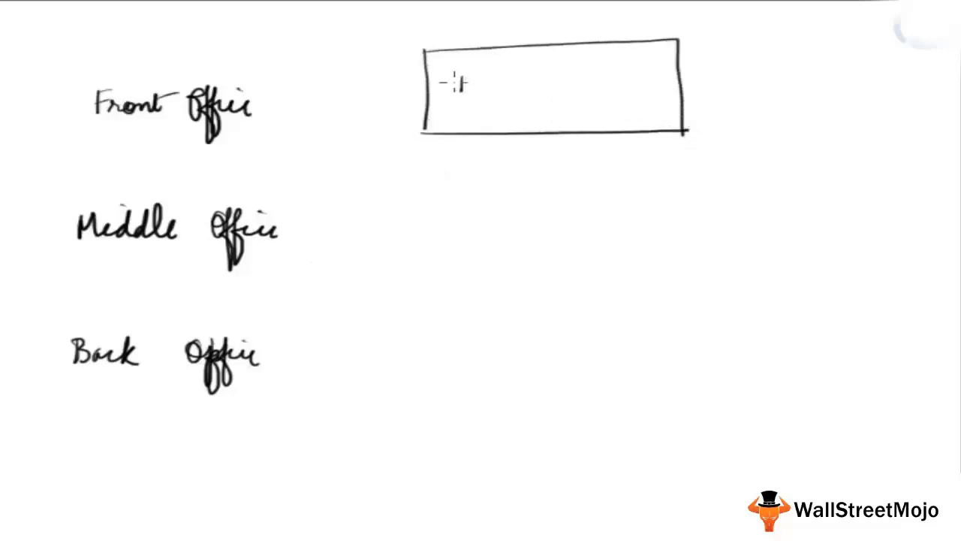
pyautogui.write('IB |')
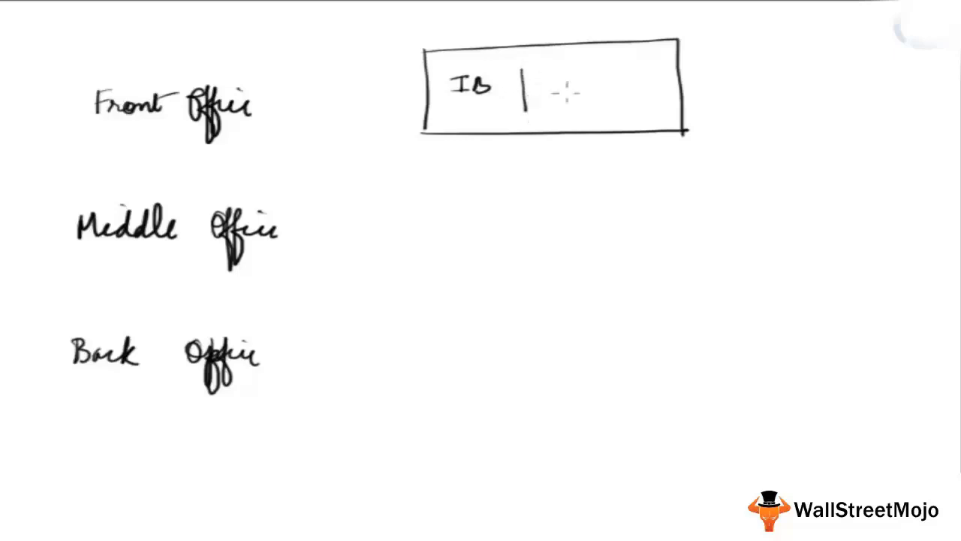
pyautogui.write('Sales & Trading | Resear')
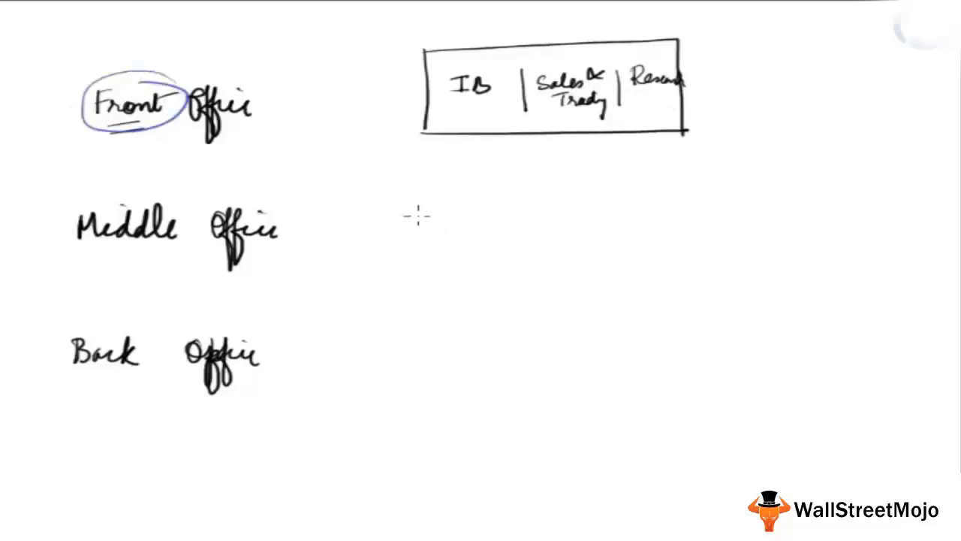
pyautogui.moveTo(424, 210)
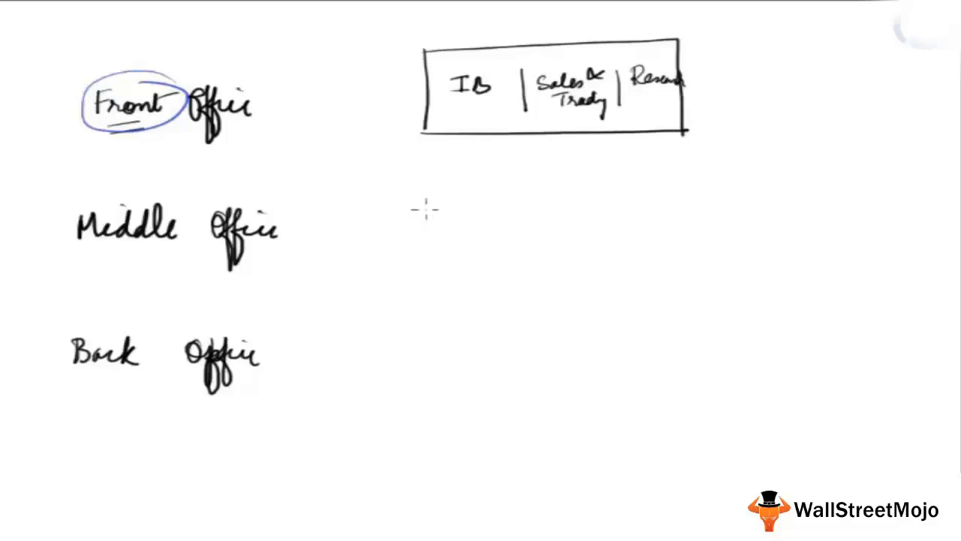
# Step: Draw a blue box beside Middle Office and write 'Risk mgmt' inside
pyautogui.moveTo(416, 191); pyautogui.dragTo(687, 263)
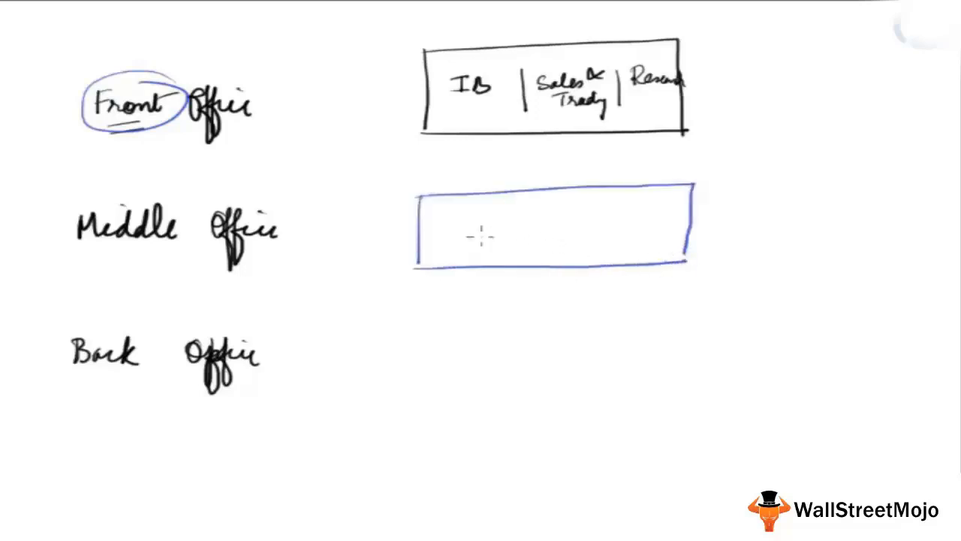
pyautogui.write('R')
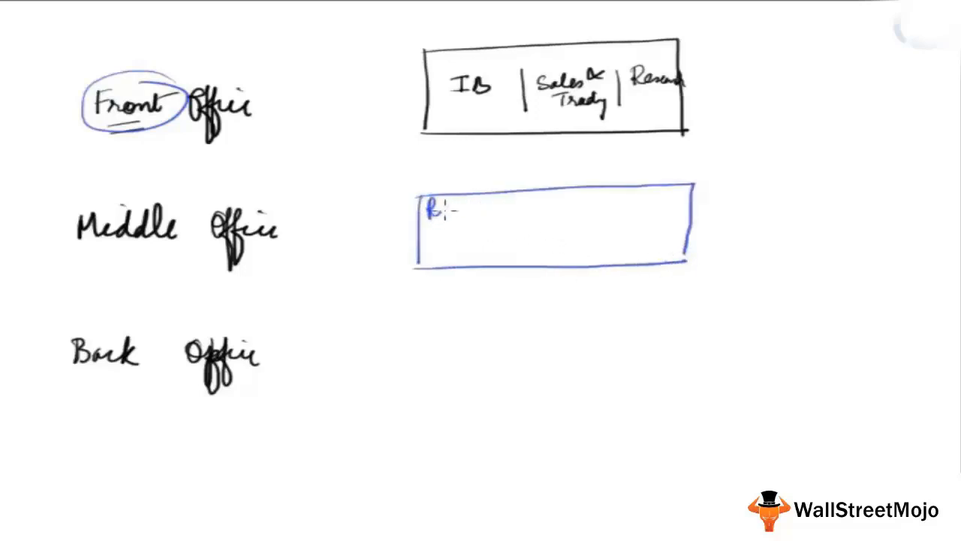
pyautogui.write('Risk mgmt, Co')
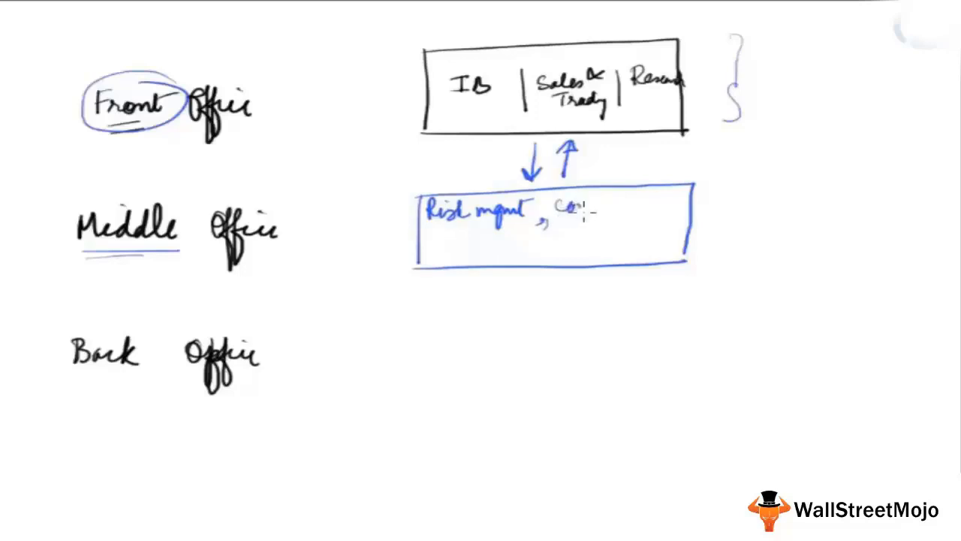
# Step: Add control, compliance and strategy to the middle office box
pyautogui.write('control')
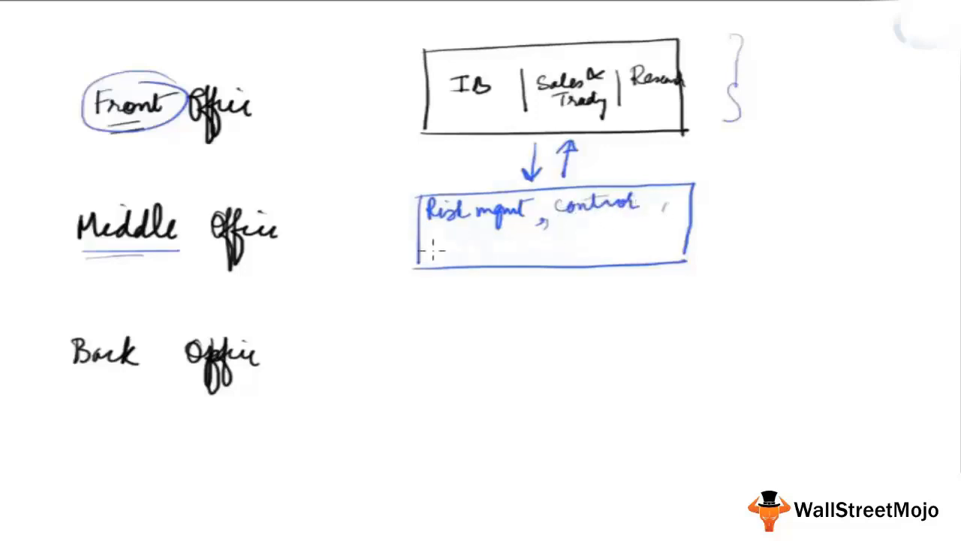
pyautogui.write('cos')
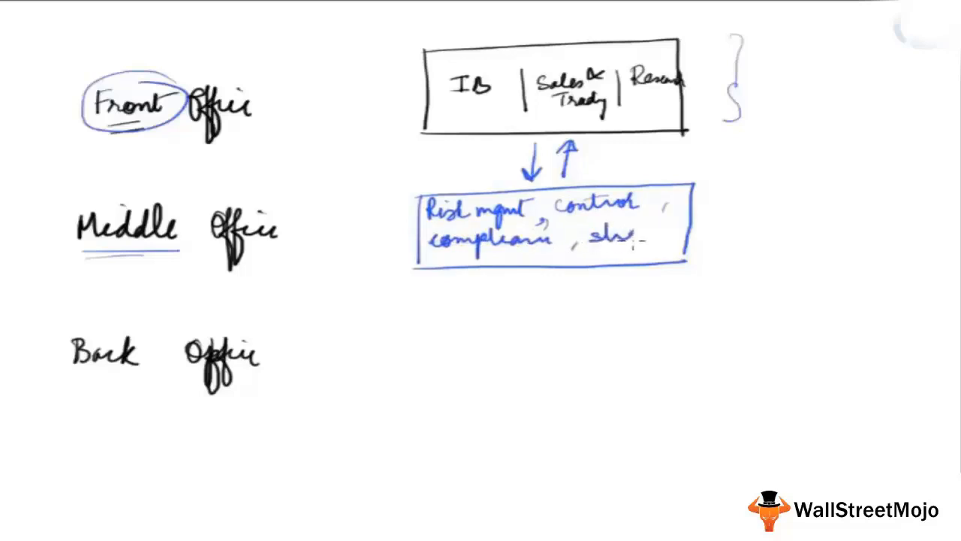
pyautogui.write('strategy')
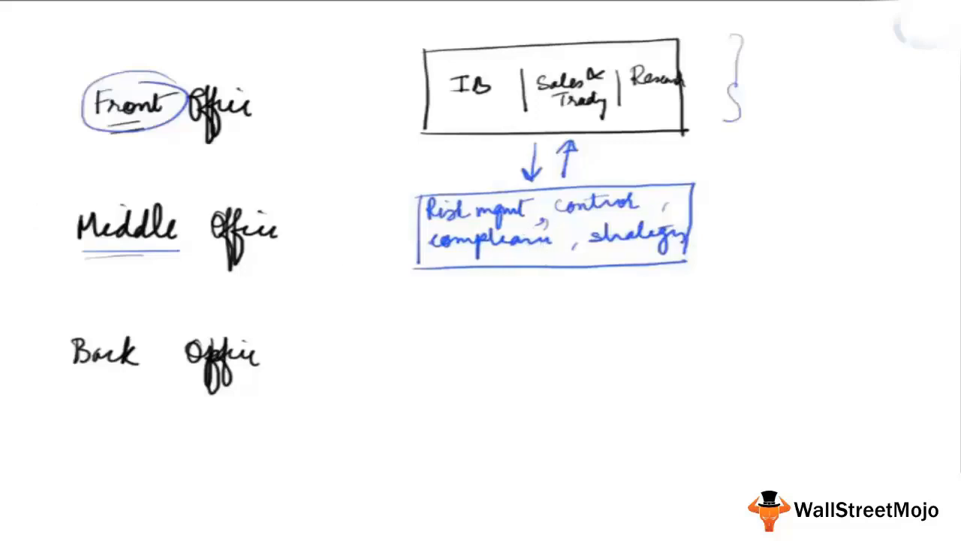
pyautogui.moveTo(436, 334)
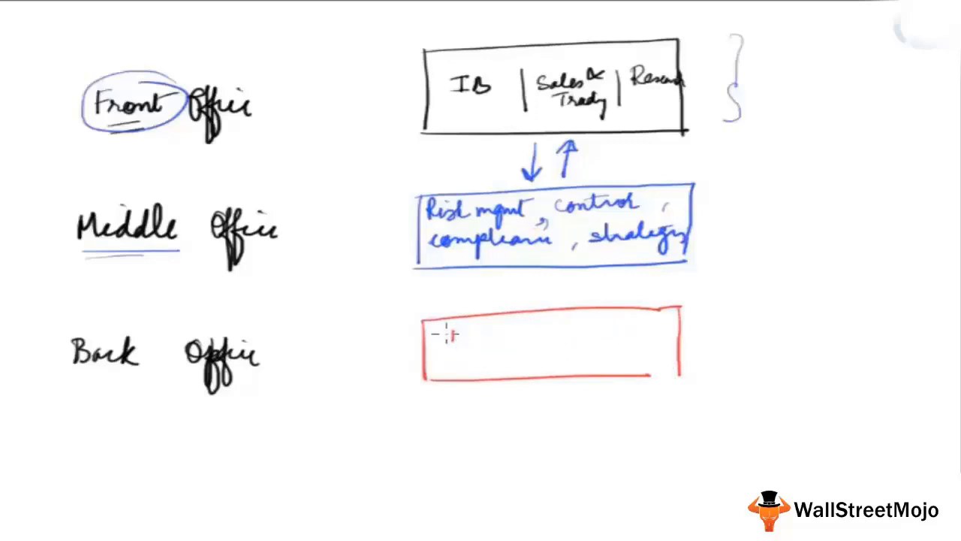
# Step: In red, box Back Office's roles, underline Back, and write 'IT; Operations'
pyautogui.write('IT ,')
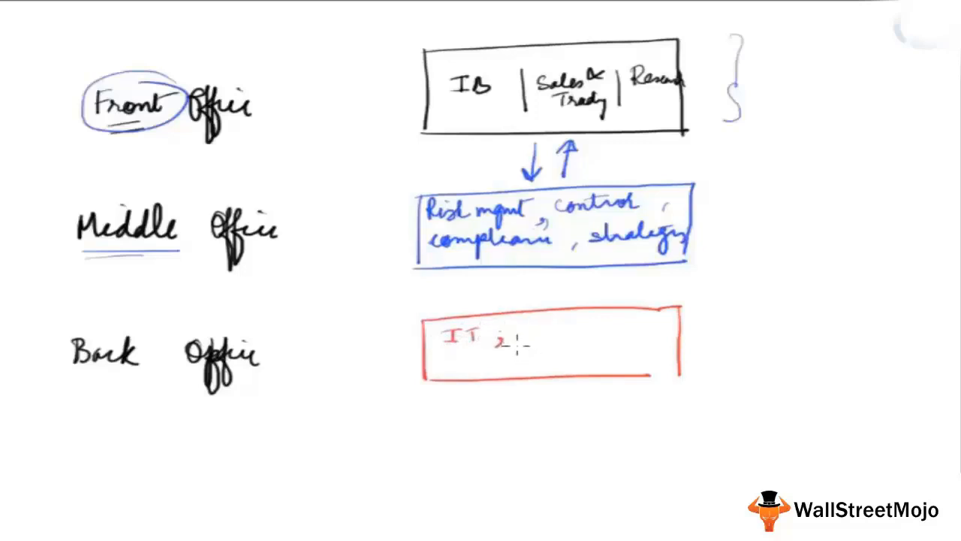
pyautogui.moveTo(515, 337)
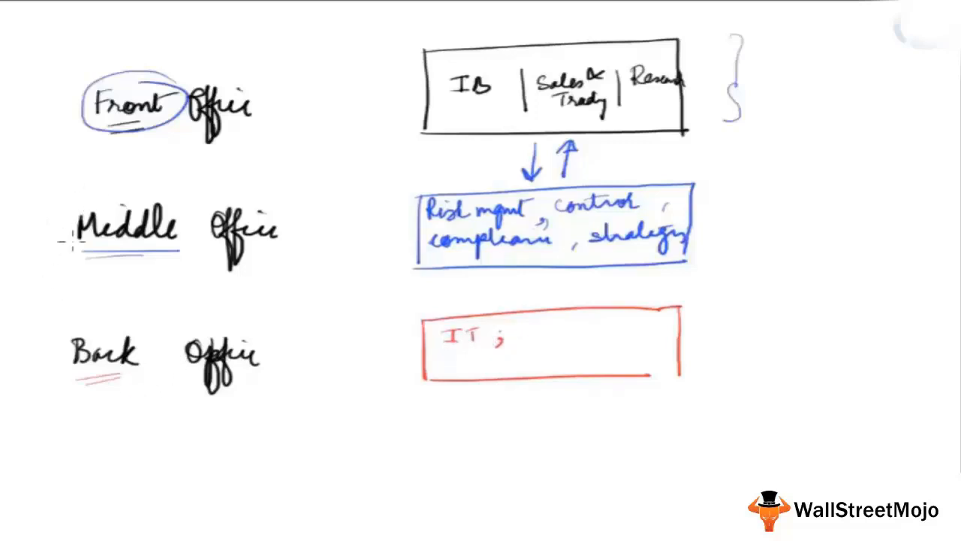
pyautogui.write('d')
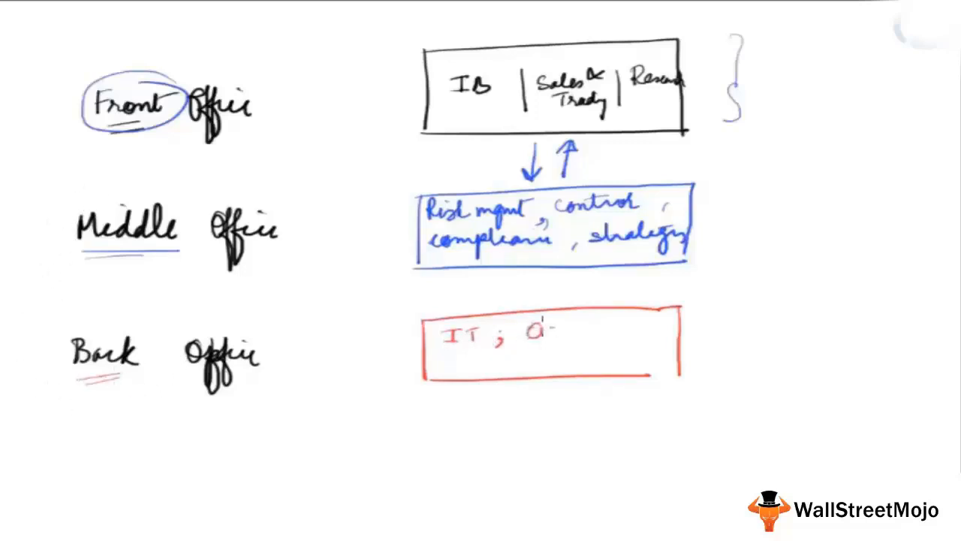
pyautogui.write('Operatio')
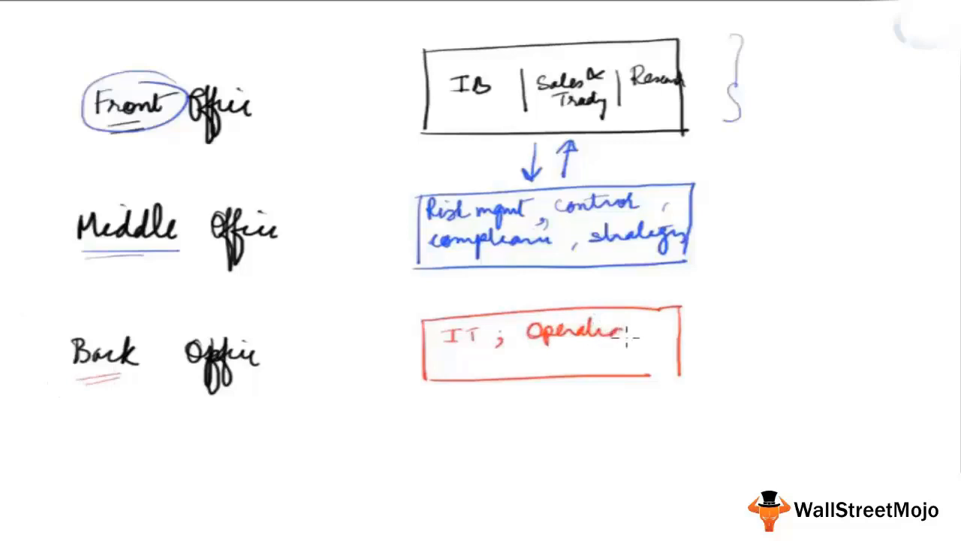